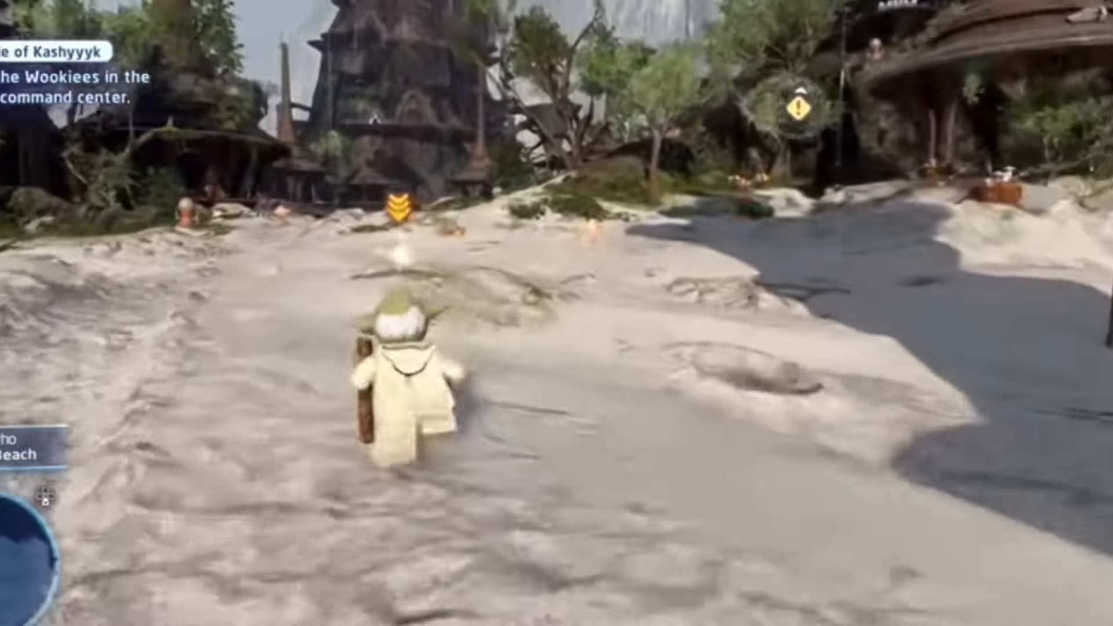
- Run Yoda forward across the Kashyyyk beach toward the Wookiee command center
key("w")
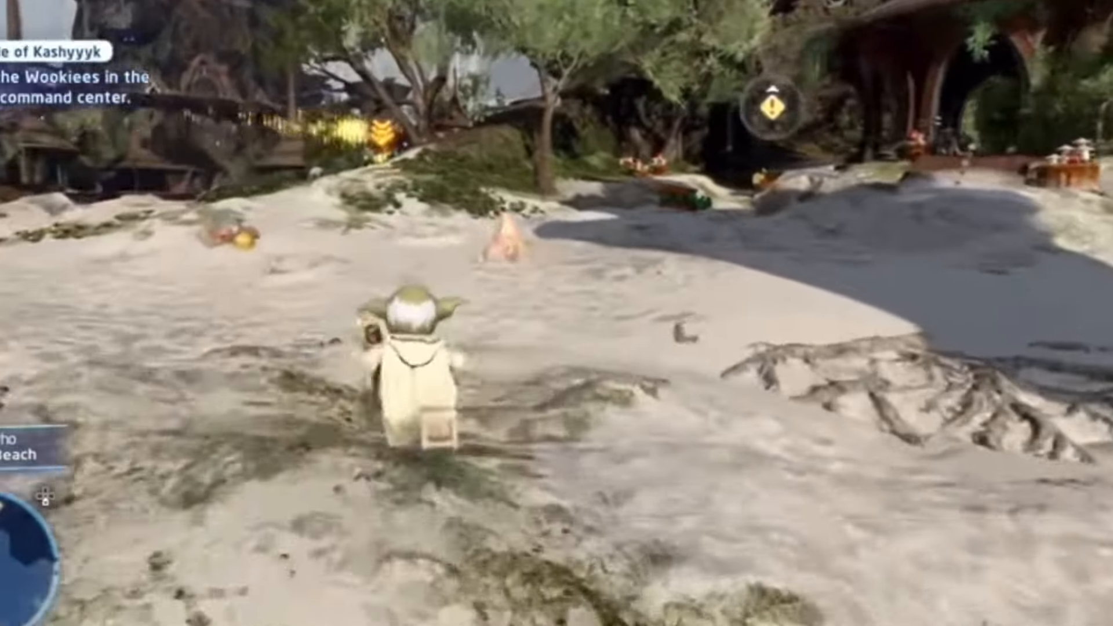